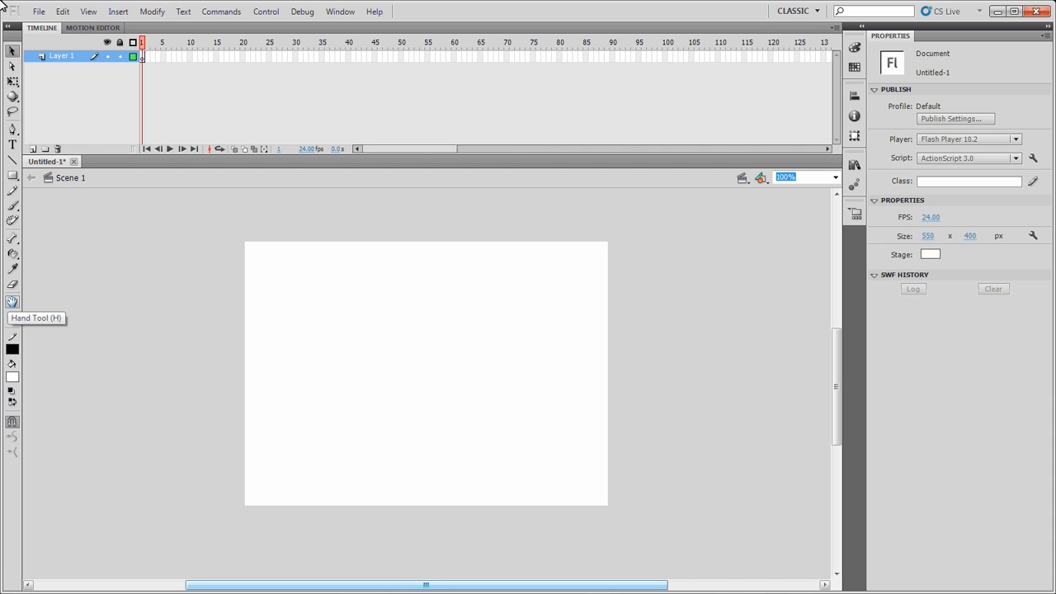
mouse_move(10, 303)
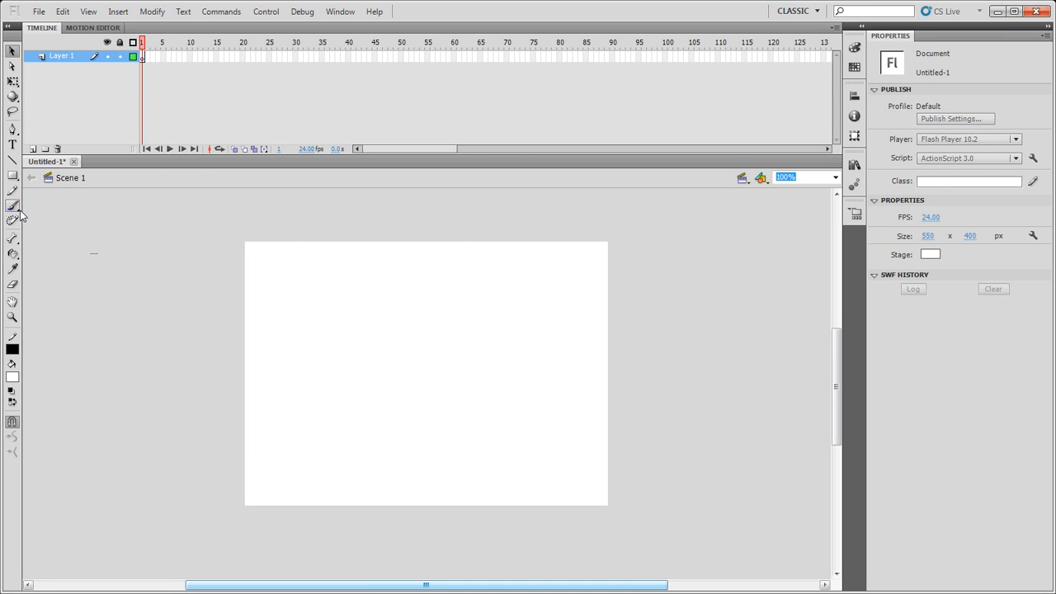
Activate the Pencil tool, then switch to the Brush tool for freehand painting
left_click(12, 191)
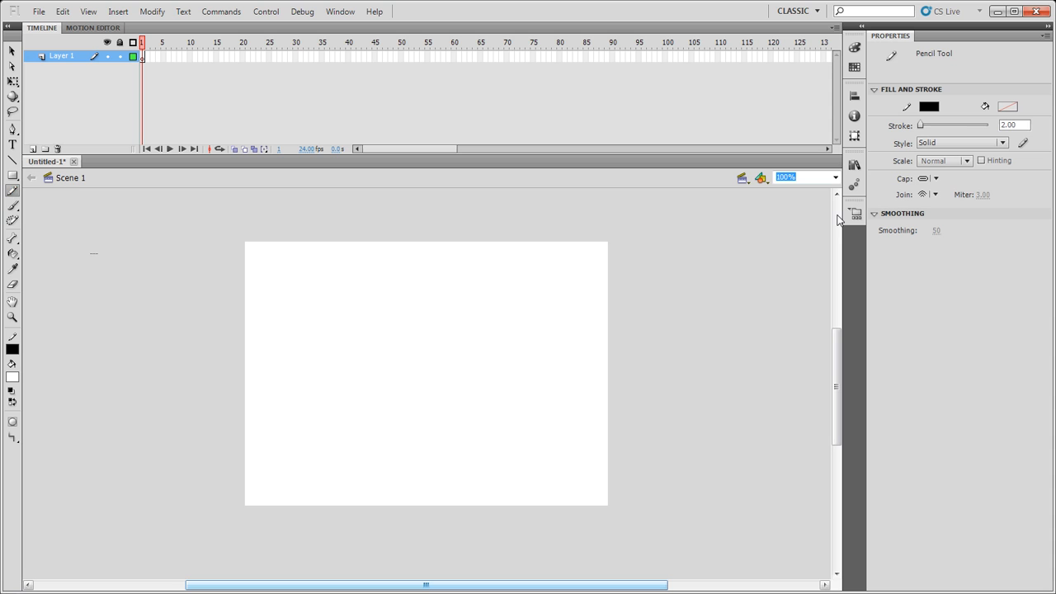
mouse_move(169, 189)
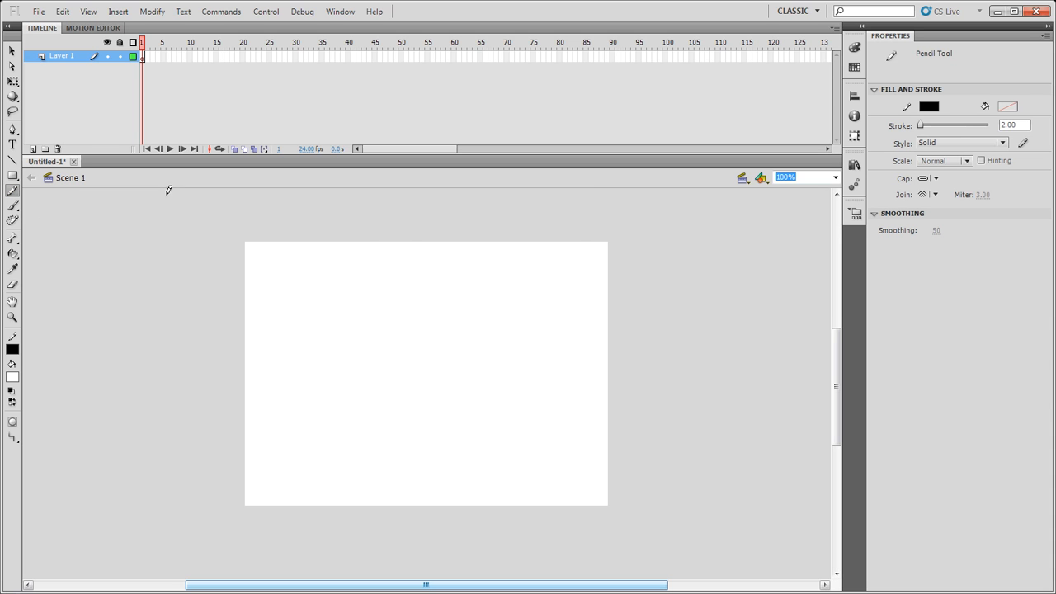
mouse_move(922, 106)
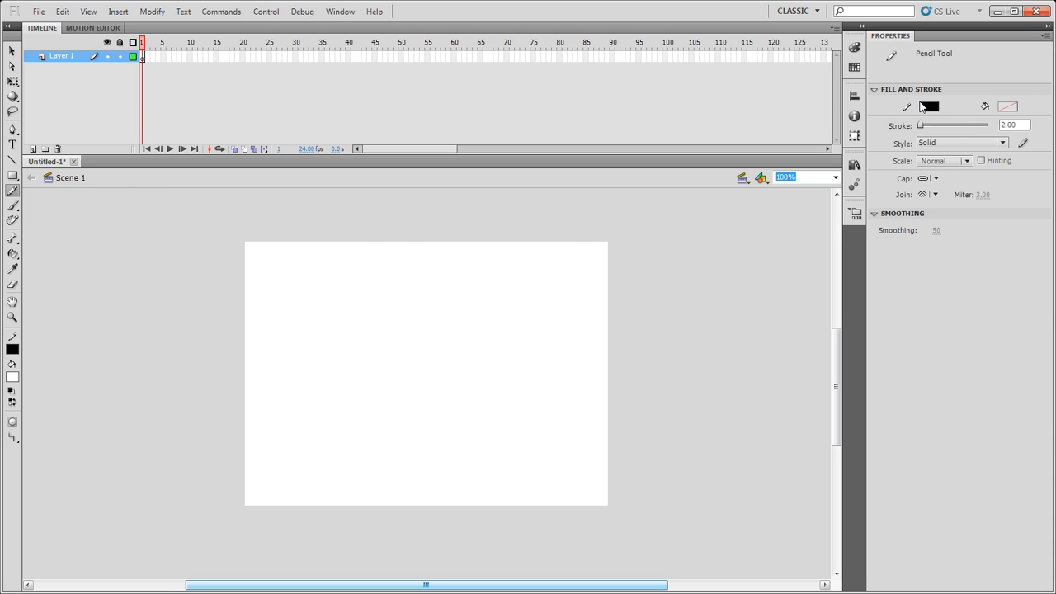
mouse_move(929, 107)
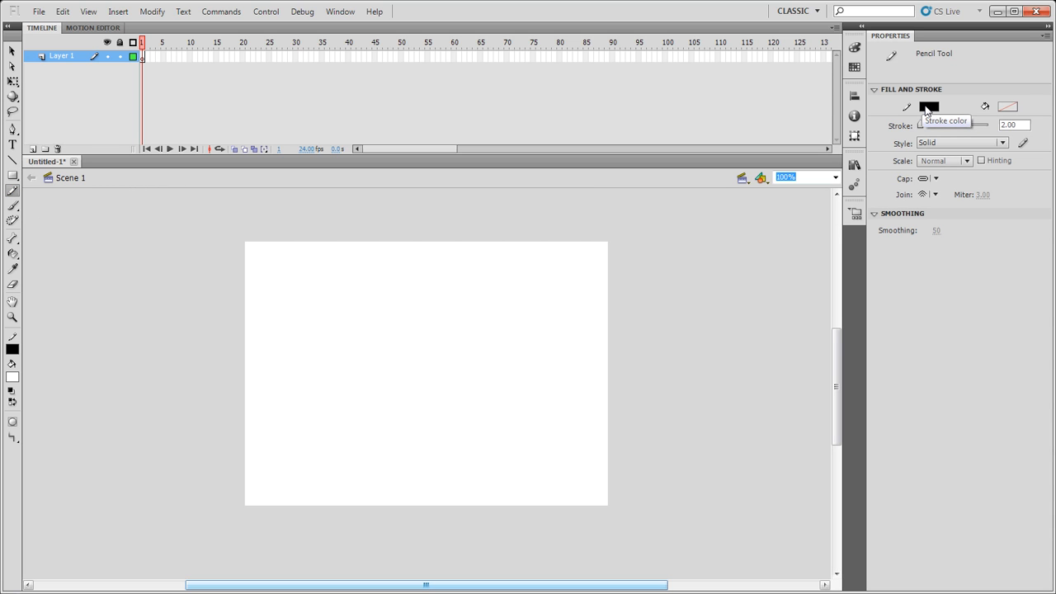
mouse_move(605, 226)
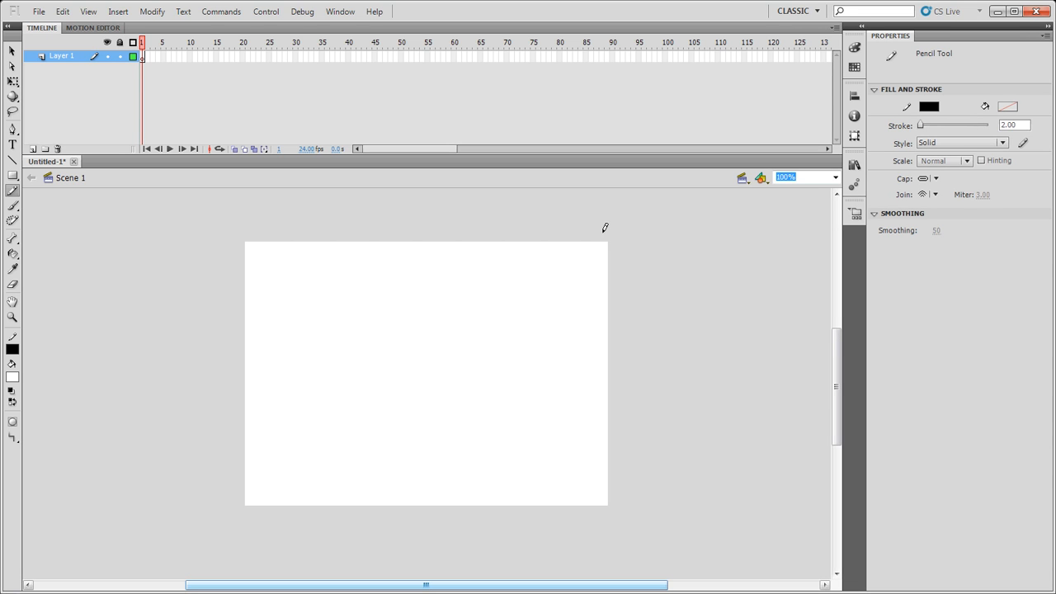
left_click(13, 207)
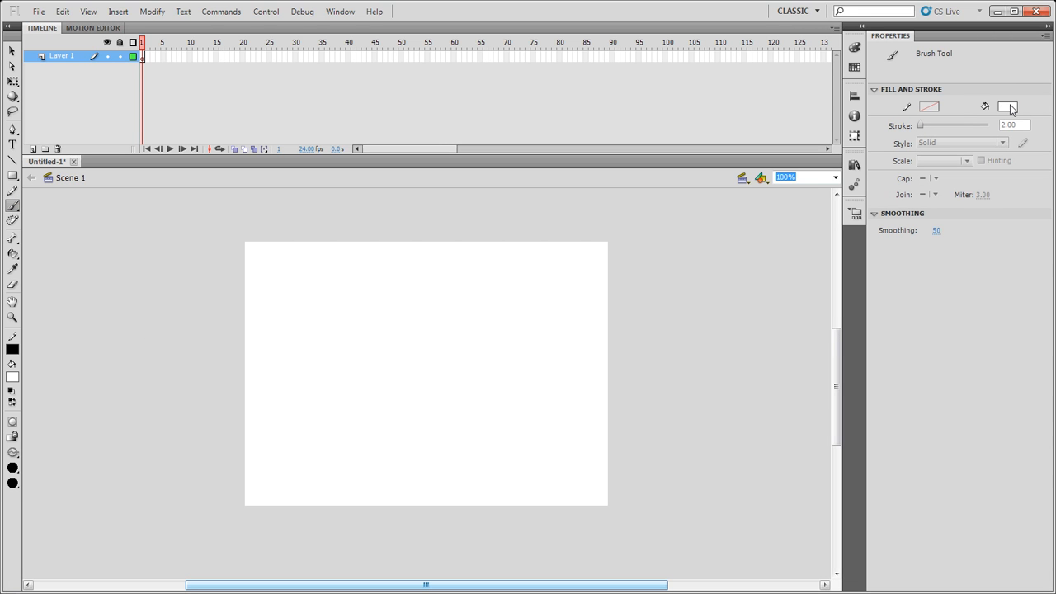
mouse_move(930, 114)
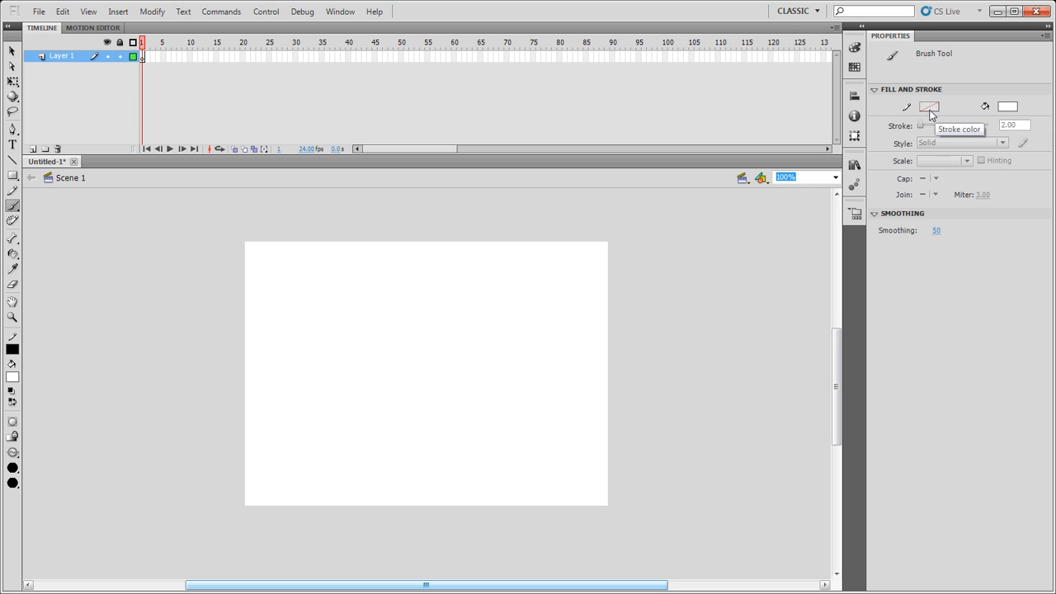
mouse_move(998, 114)
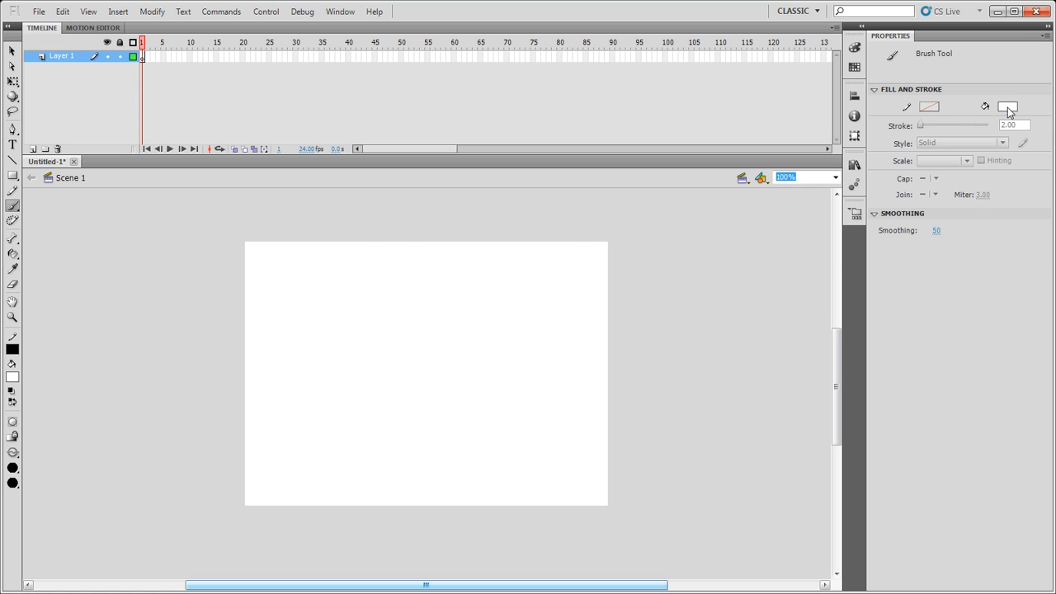
Review brush size and shape options and set the brush fill colour to black
left_click(1007, 107)
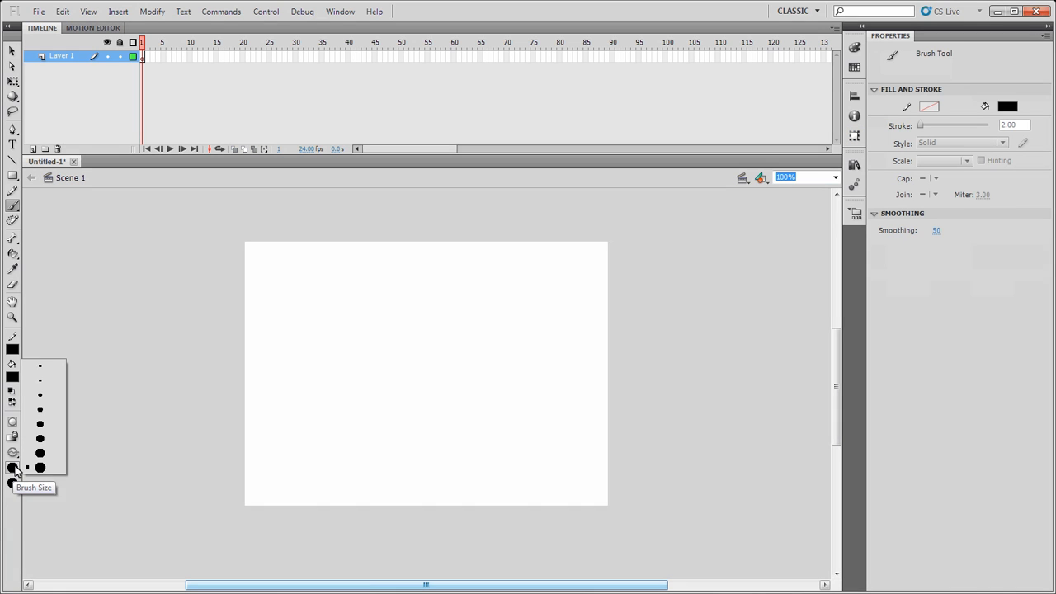
mouse_move(40, 452)
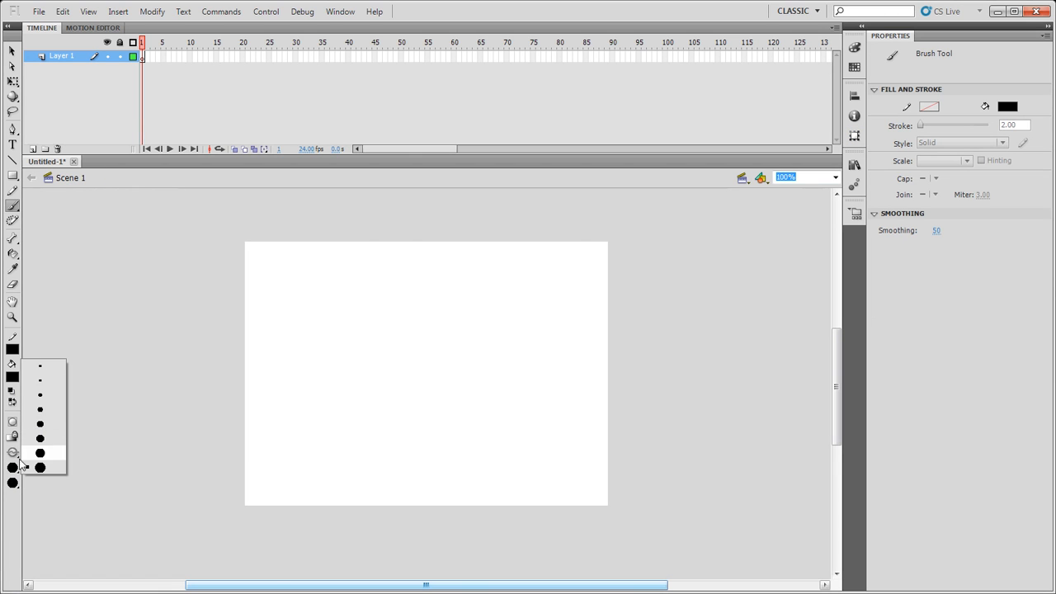
mouse_move(43, 394)
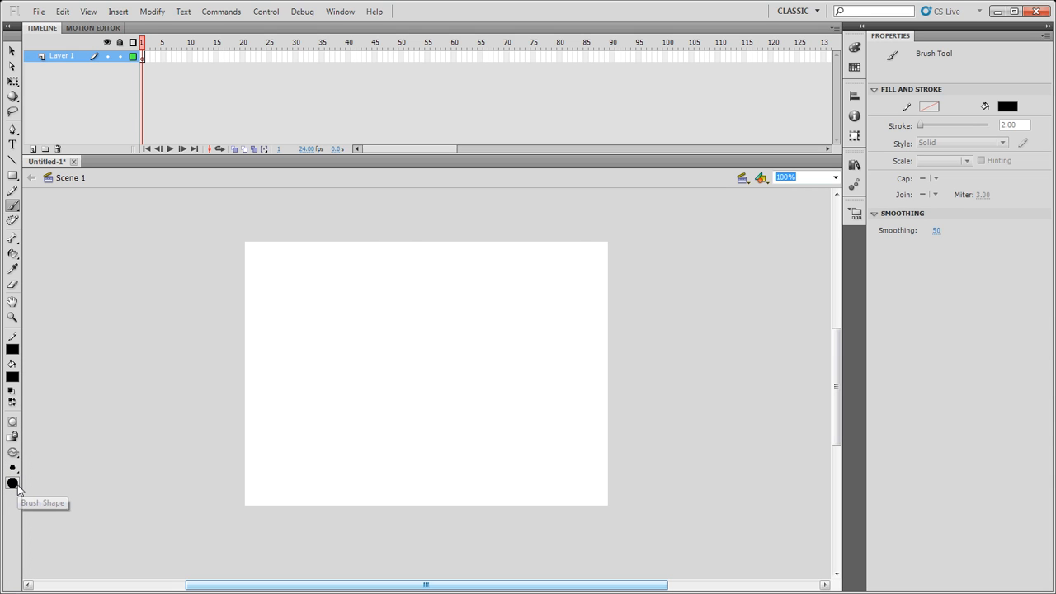
left_click(13, 482)
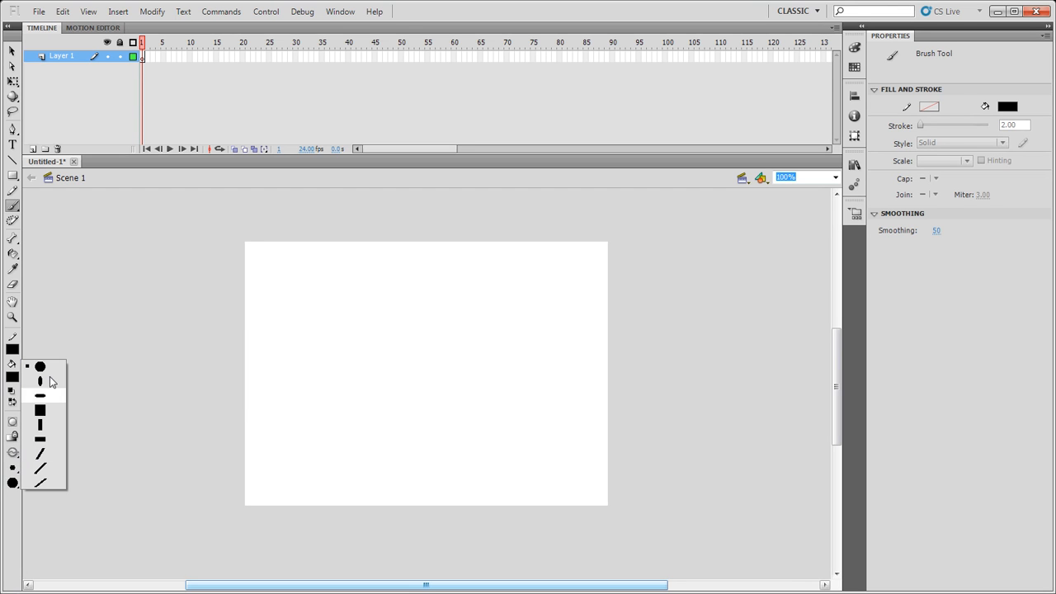
mouse_move(52, 386)
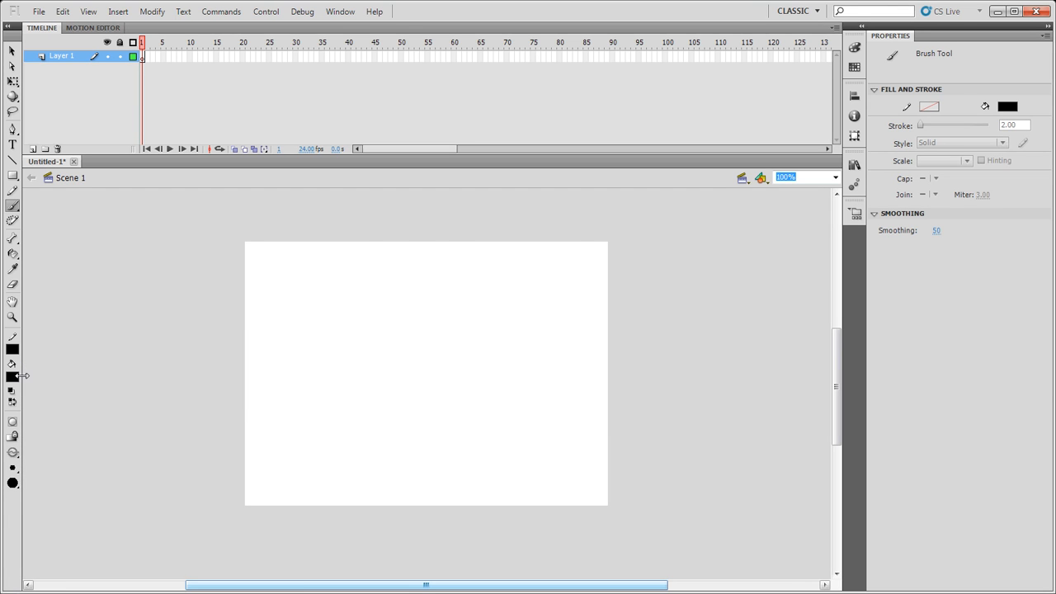
left_click(13, 374)
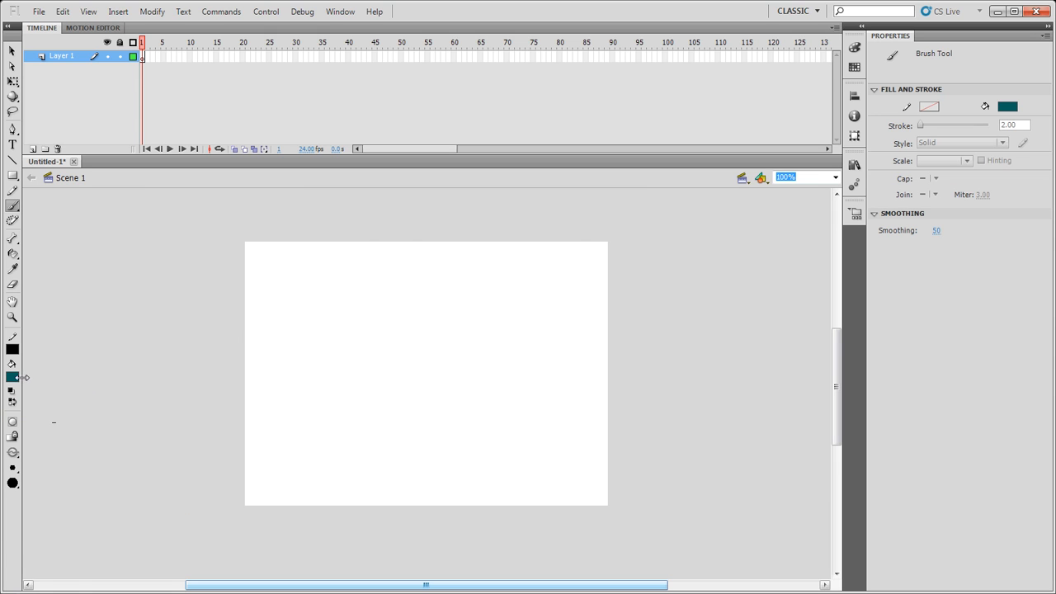
mouse_move(1007, 106)
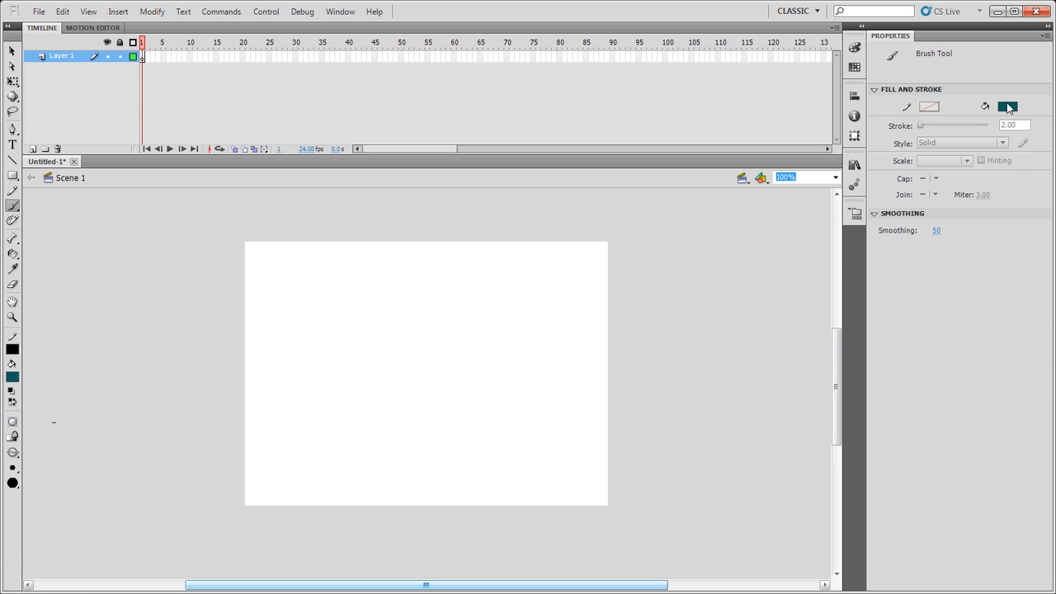
left_click(1007, 106)
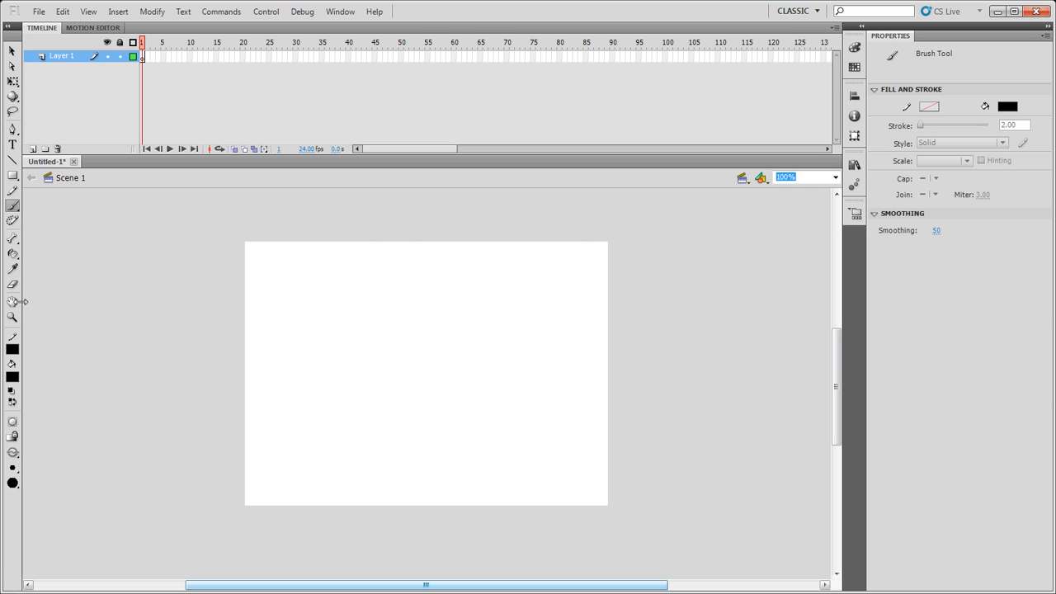
Paint the remaining wavy black brush strokes across the stage, then switch to selection
left_click(12, 482)
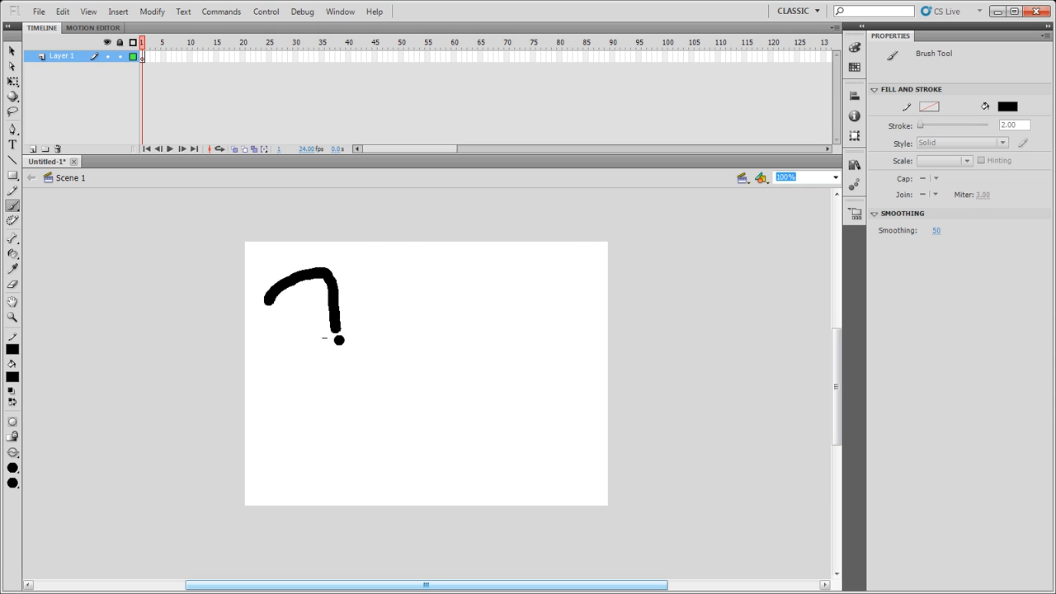
left_click_drag(330, 338, 470, 321)
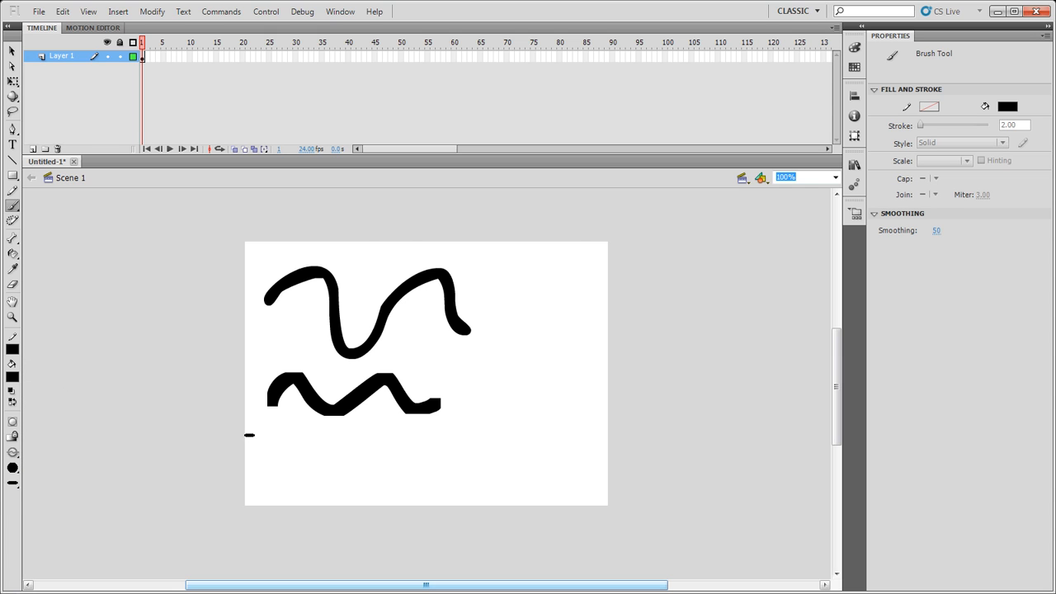
left_click_drag(264, 446, 425, 450)
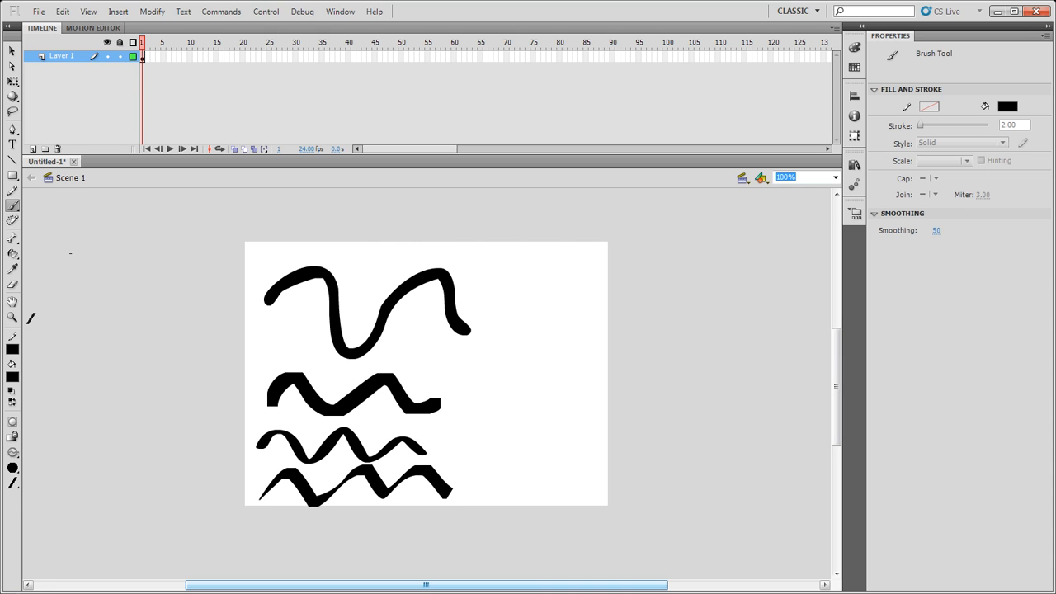
mouse_move(12, 145)
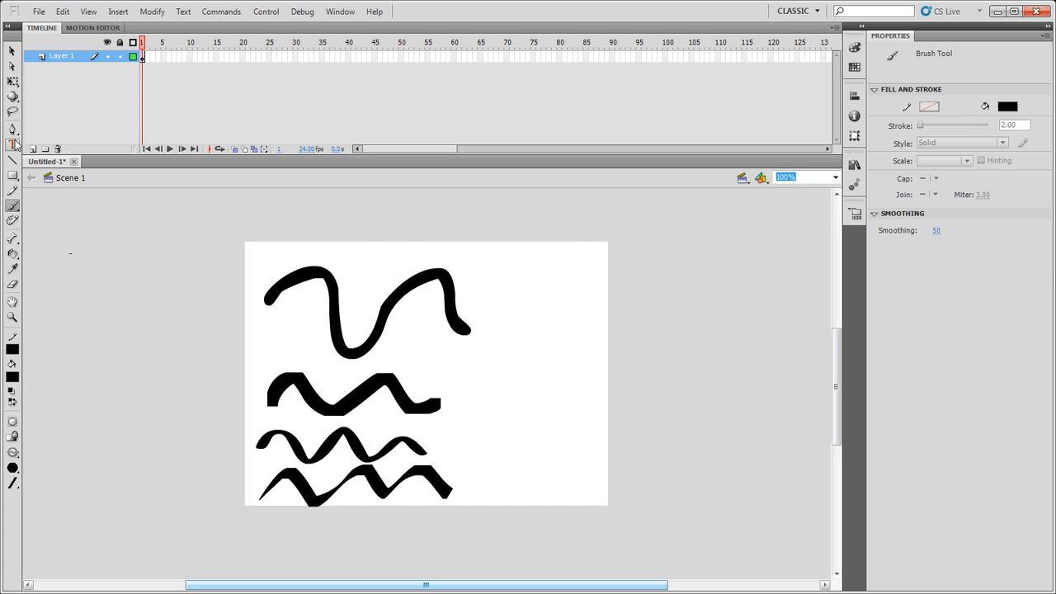
left_click(344, 338)
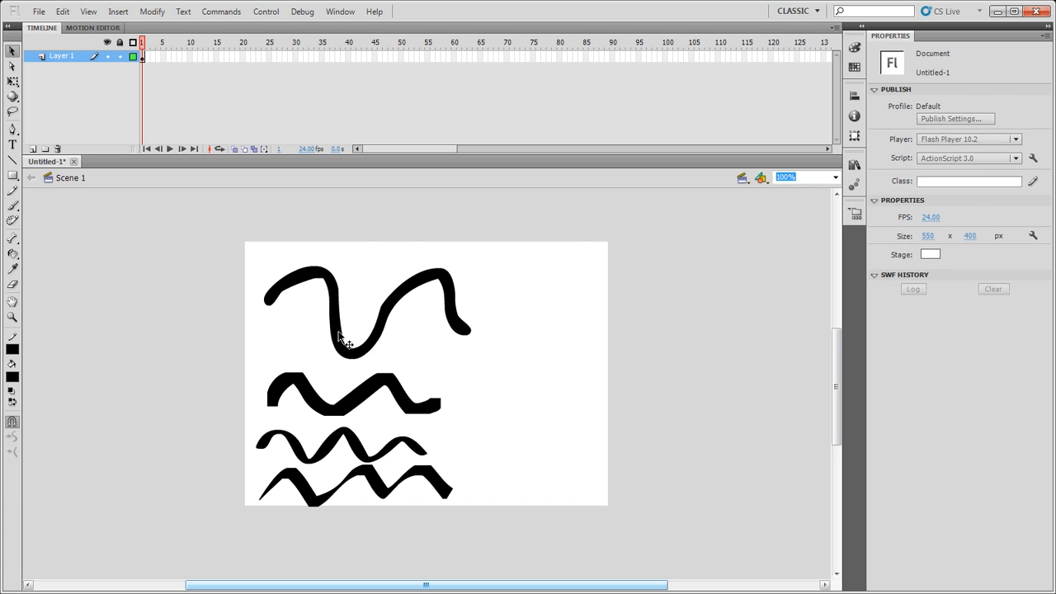
Select the top waves one by one and change their fill colours from the Properties swatch
left_click(371, 297)
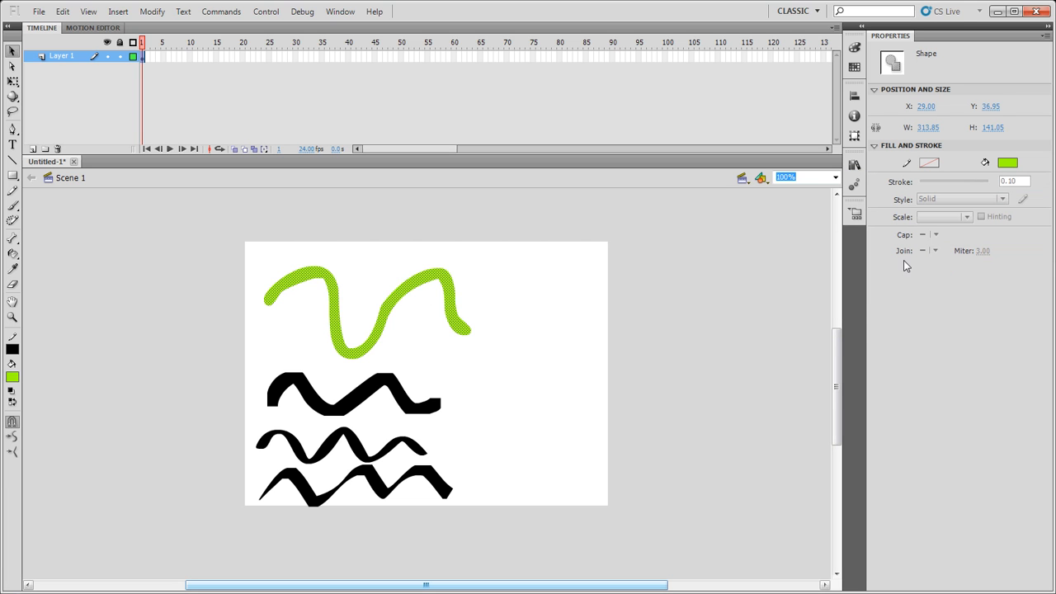
left_click(350, 392)
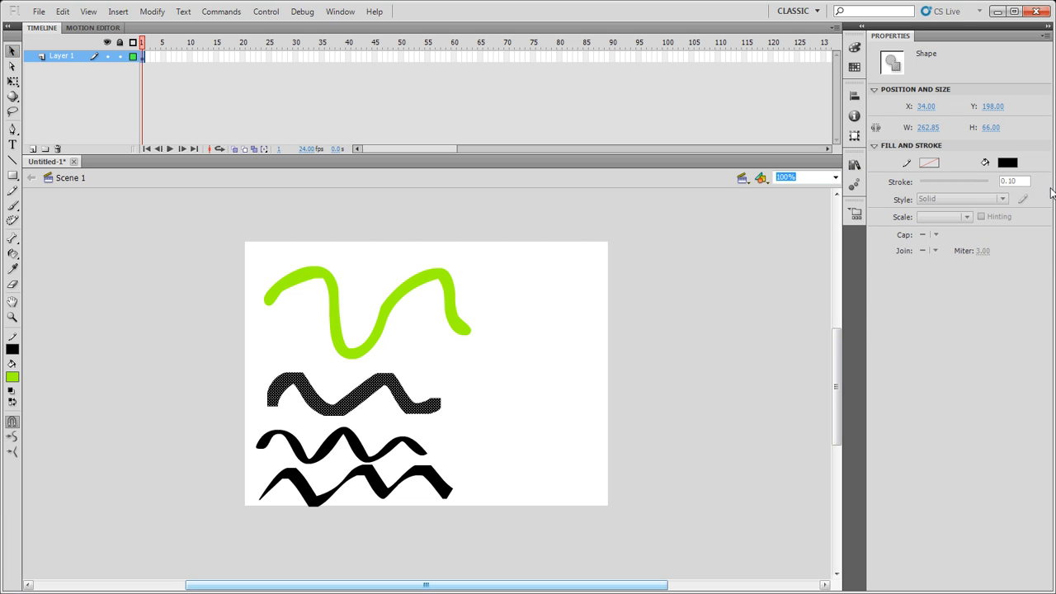
left_click(1007, 163)
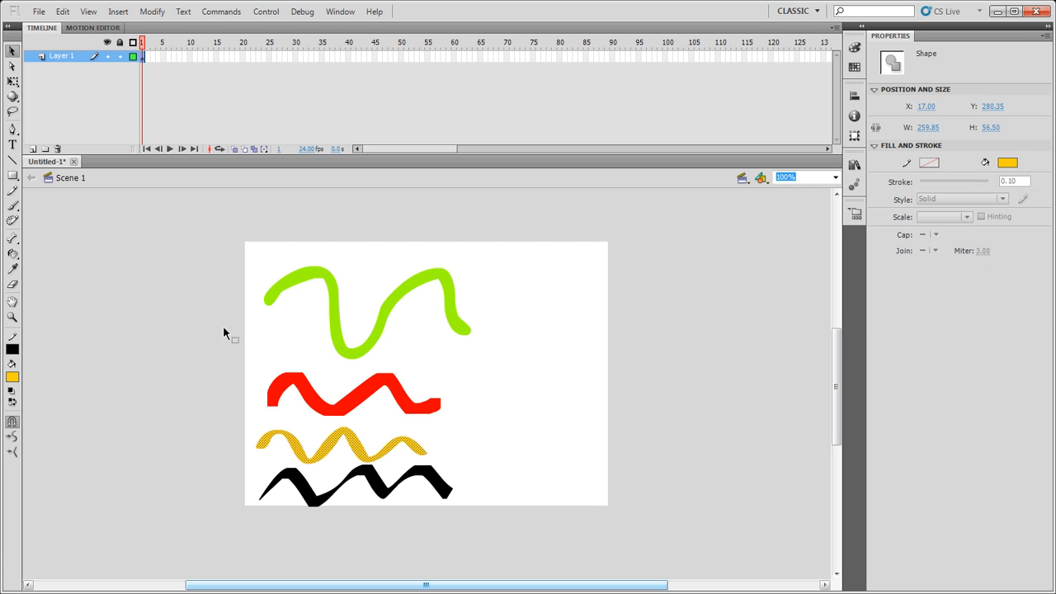
mouse_move(254, 354)
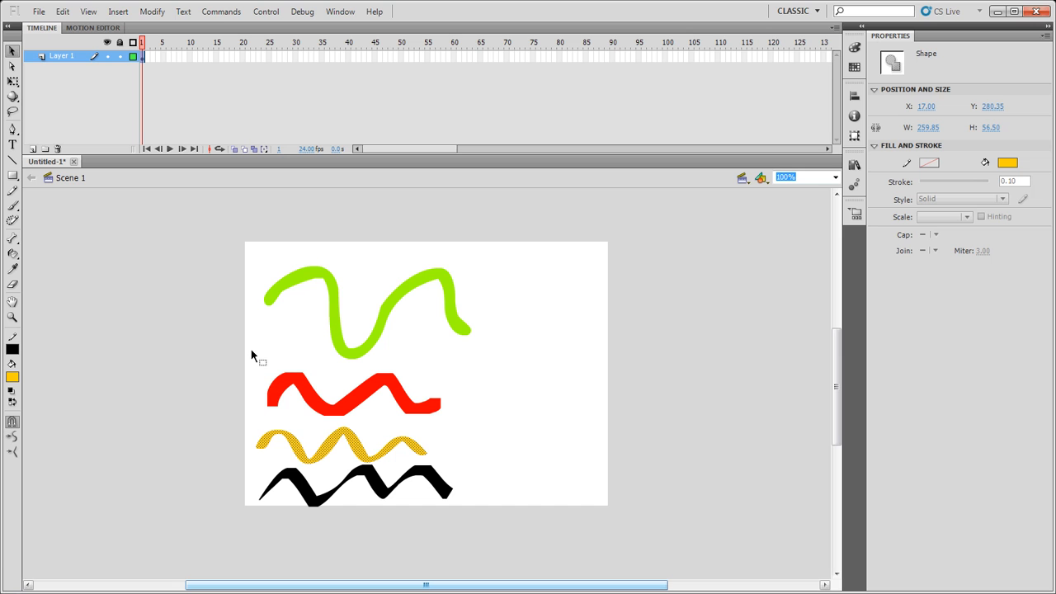
mouse_move(206, 340)
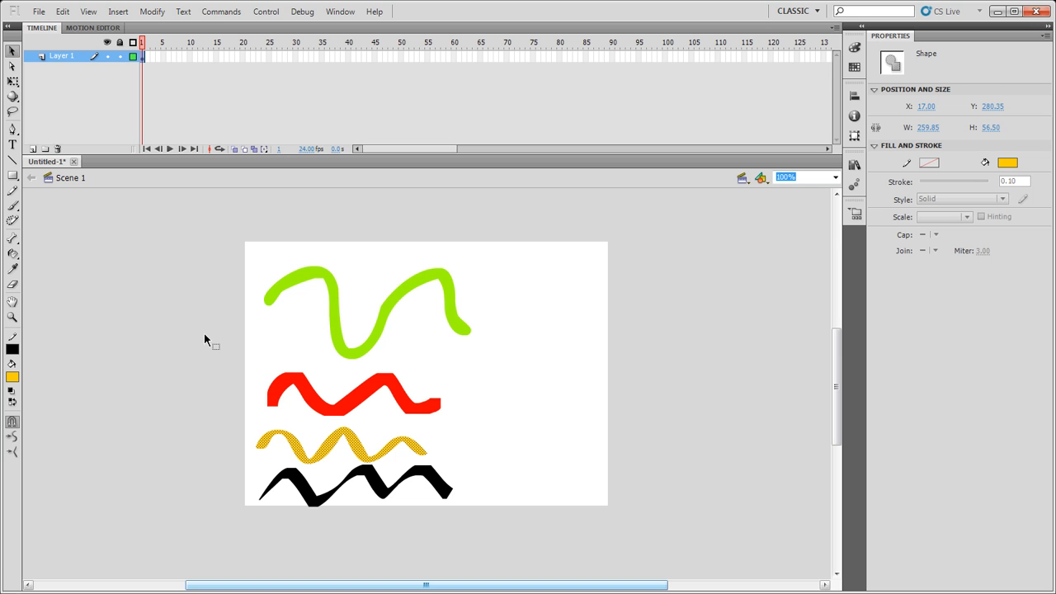
mouse_move(12, 254)
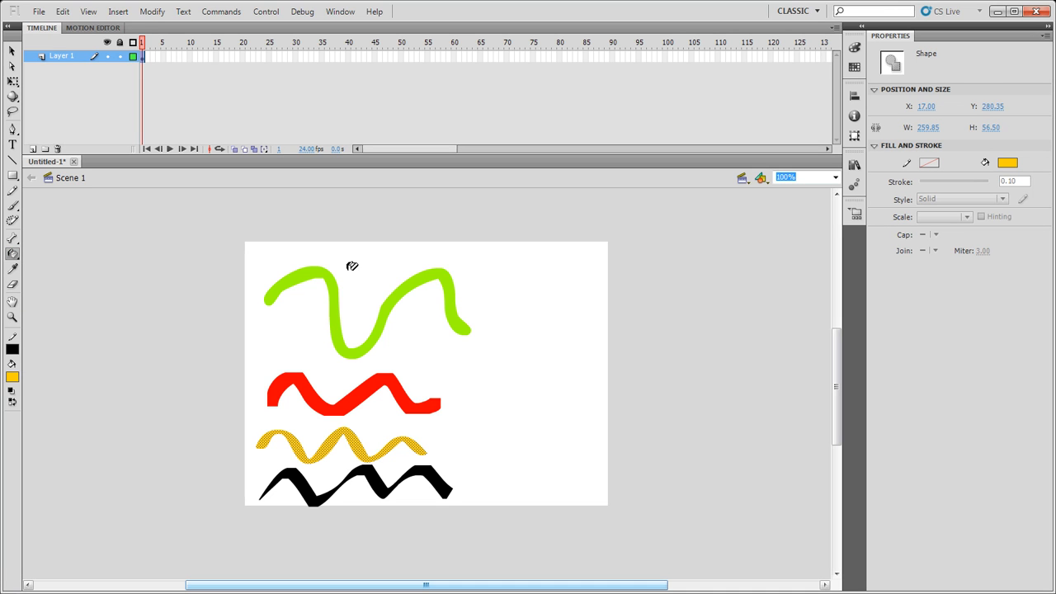
mouse_move(332, 265)
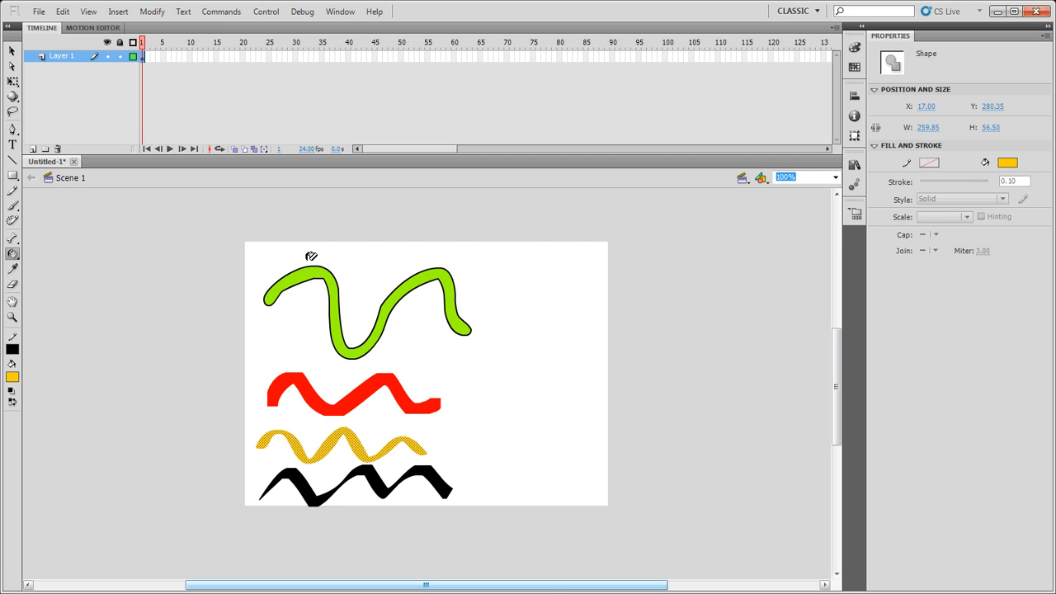
mouse_move(434, 258)
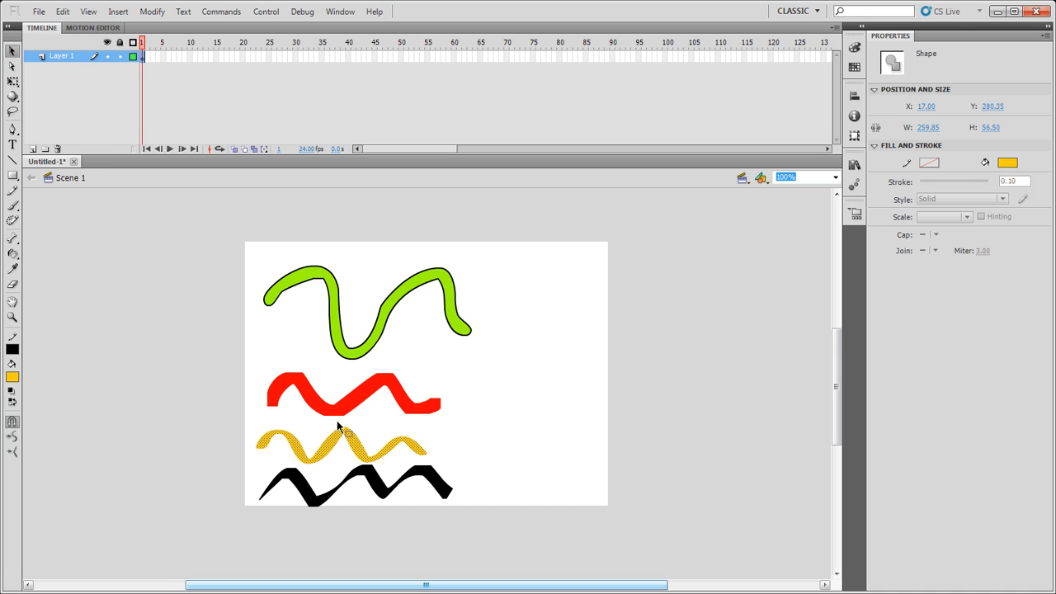
mouse_move(377, 424)
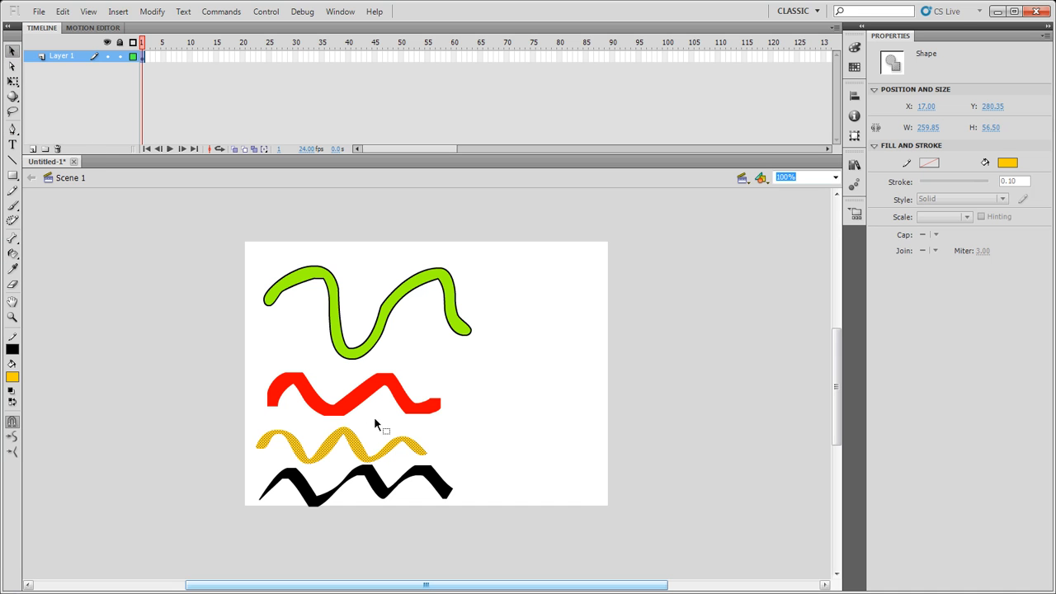
mouse_move(369, 410)
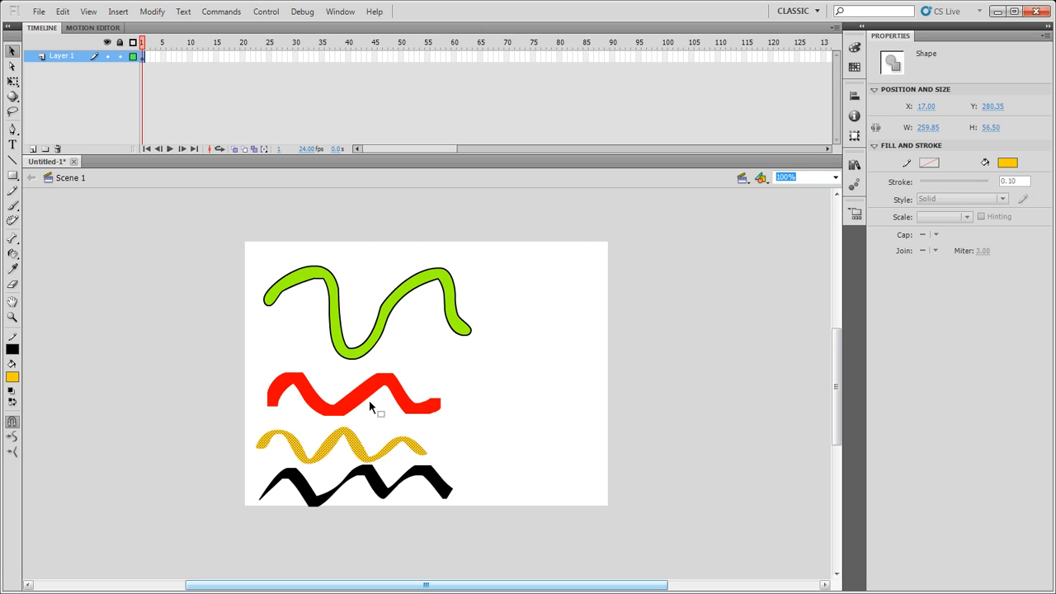
mouse_move(370, 409)
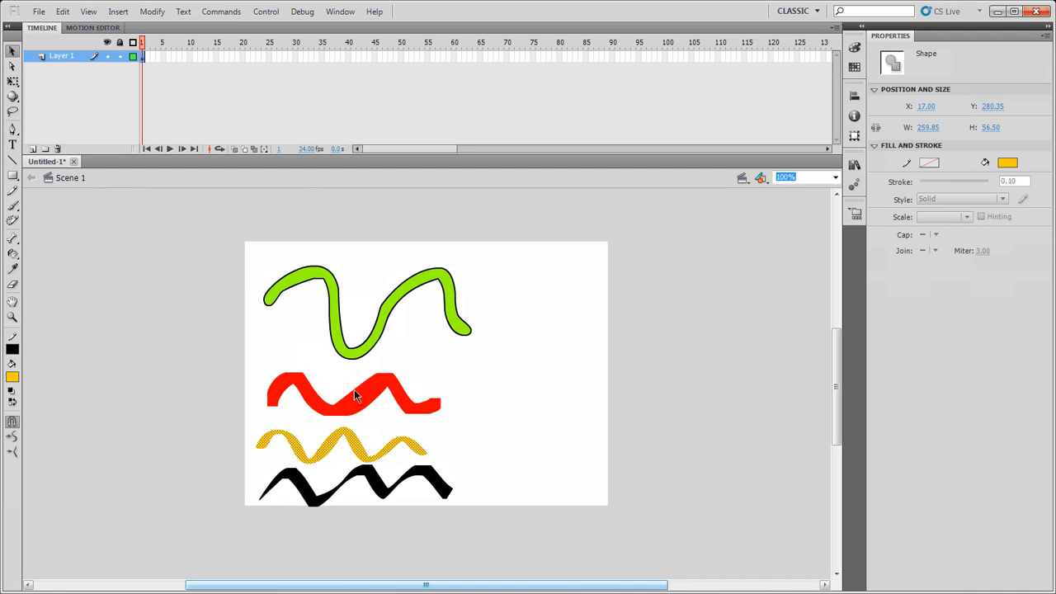
mouse_move(347, 385)
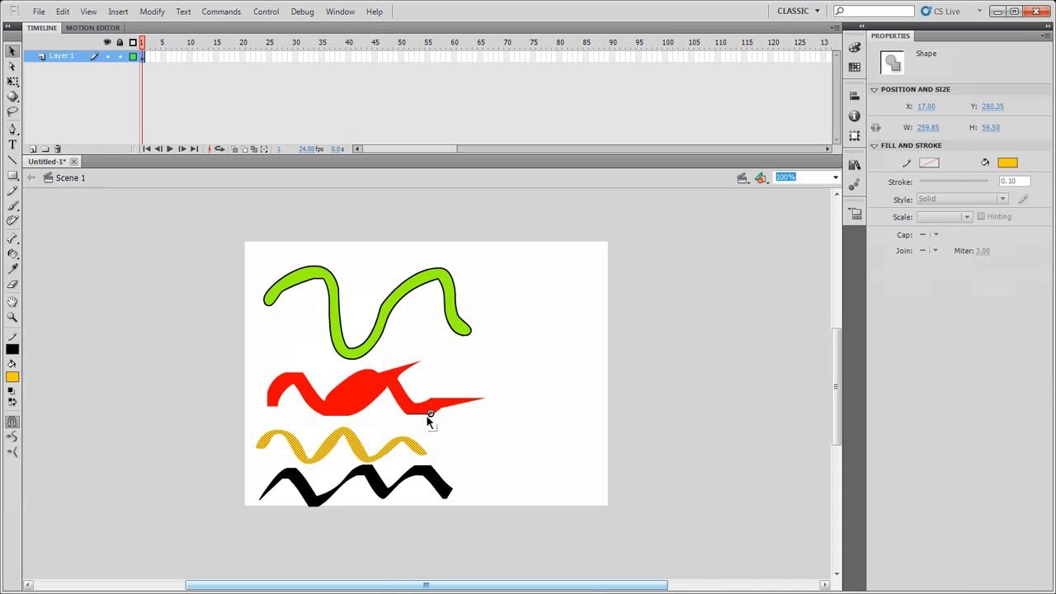
mouse_move(429, 404)
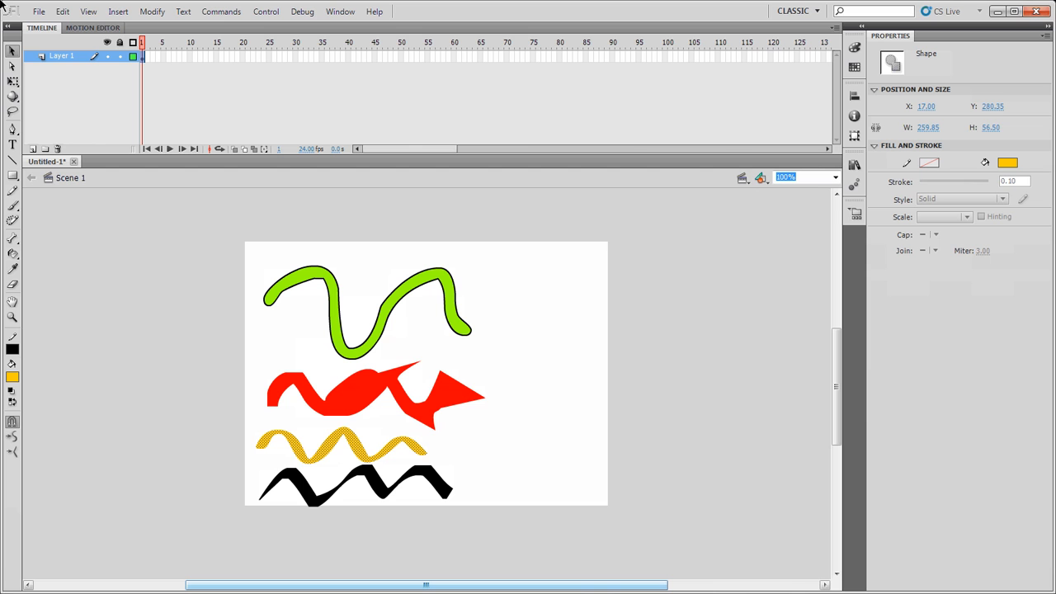
mouse_move(466, 410)
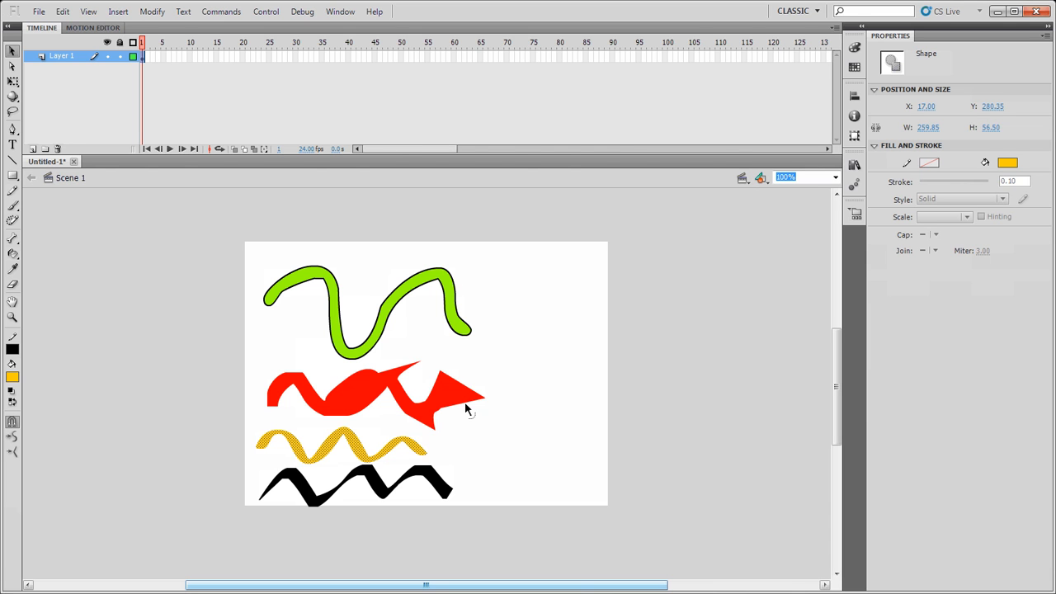
mouse_move(468, 415)
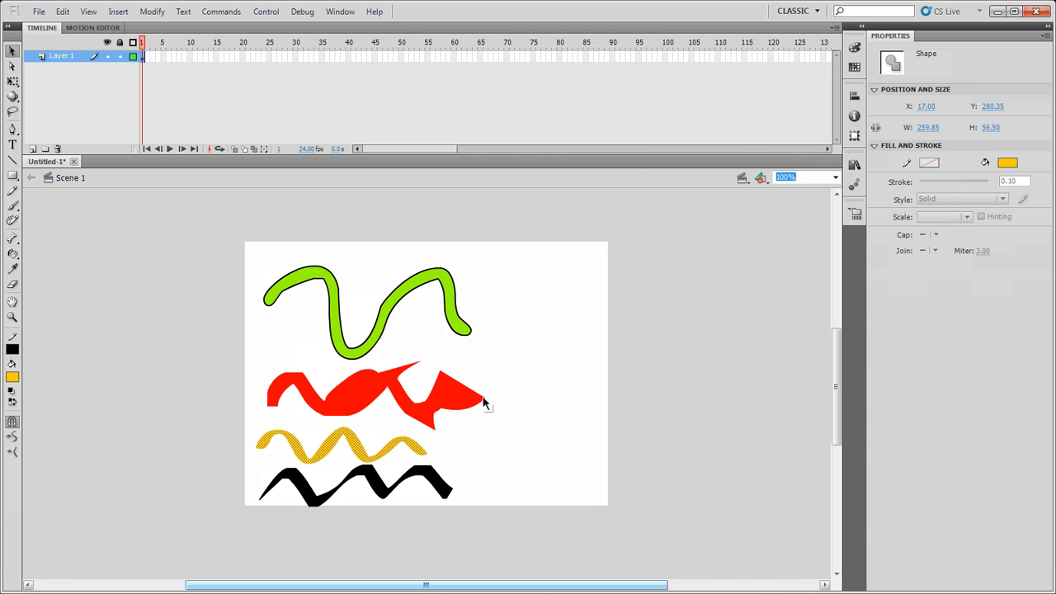
Drag the red wave's right tip outward into a long pointed spike
left_click_drag(482, 404, 567, 371)
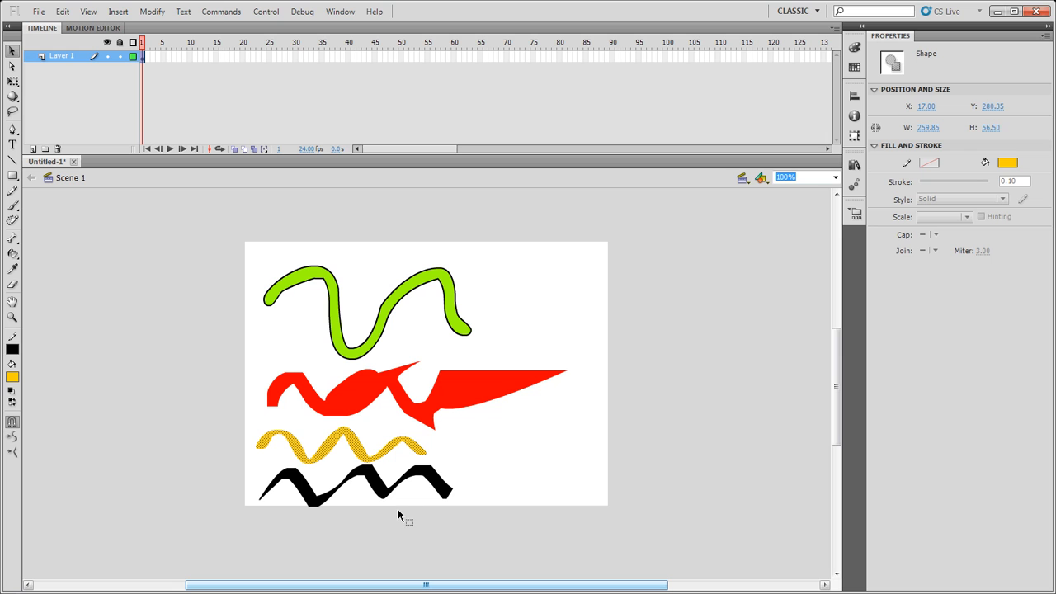
mouse_move(27, 410)
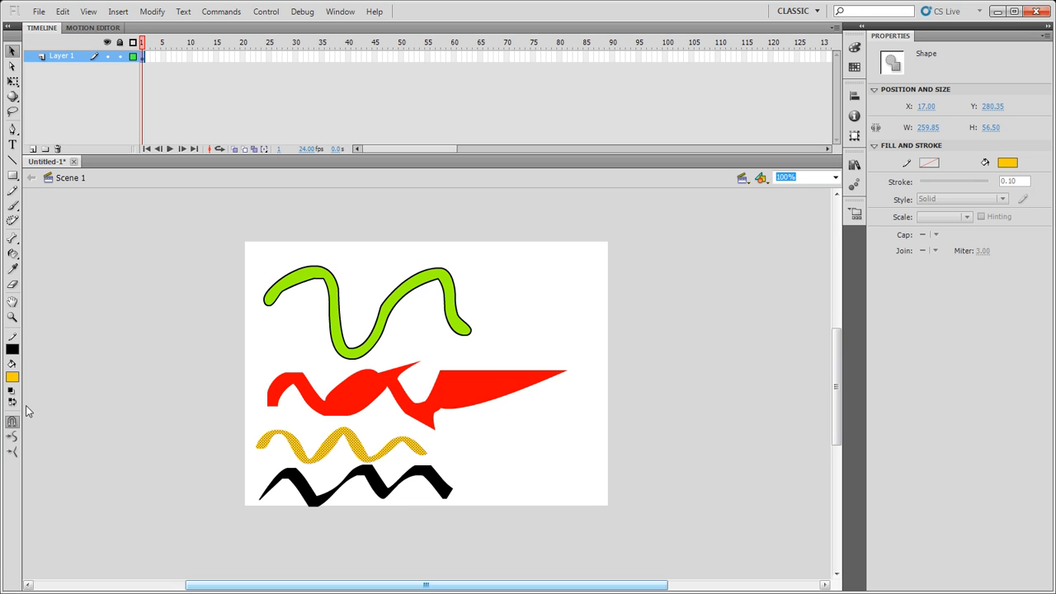